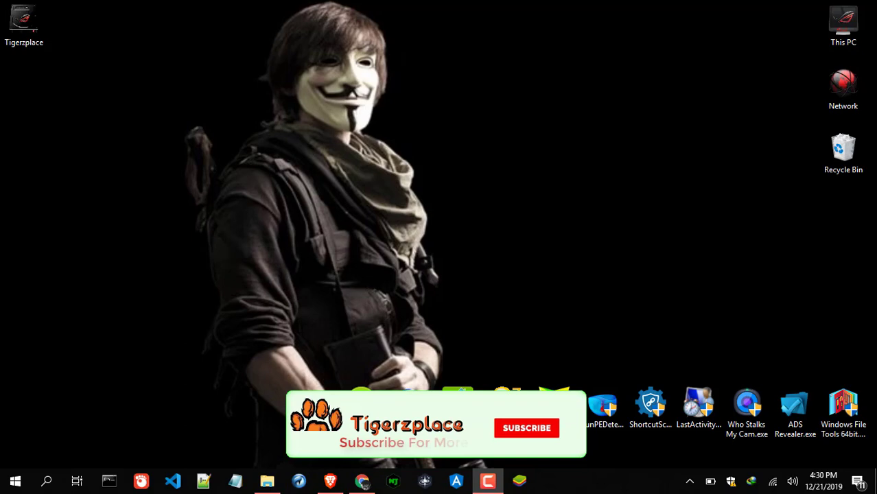
Step: Restore the Chrome window showing the Toolkit For FB group-posting page with three groups
{"action": "left_click", "coordinate": [527, 428]}
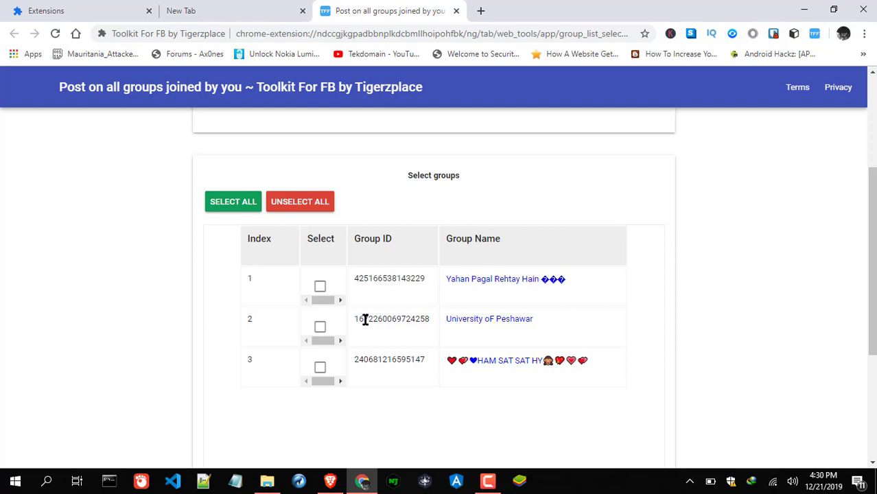
{"action": "mouse_move", "coordinate": [367, 364]}
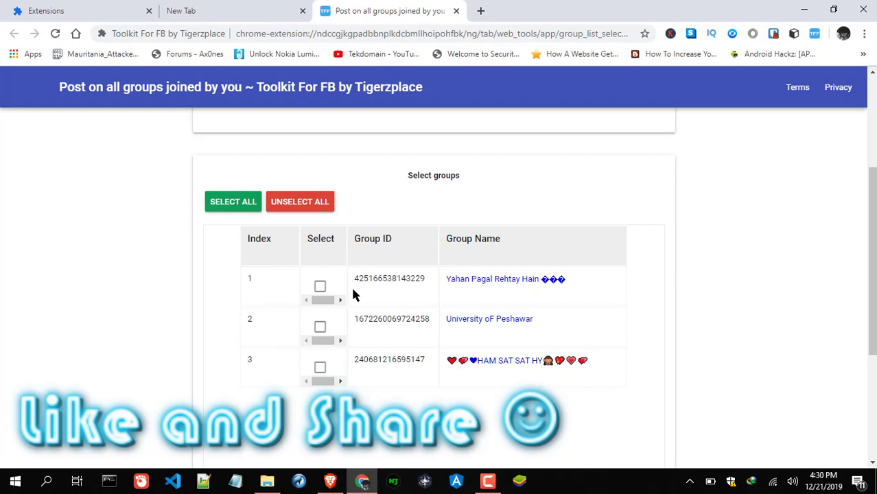
{"action": "mouse_move", "coordinate": [326, 247]}
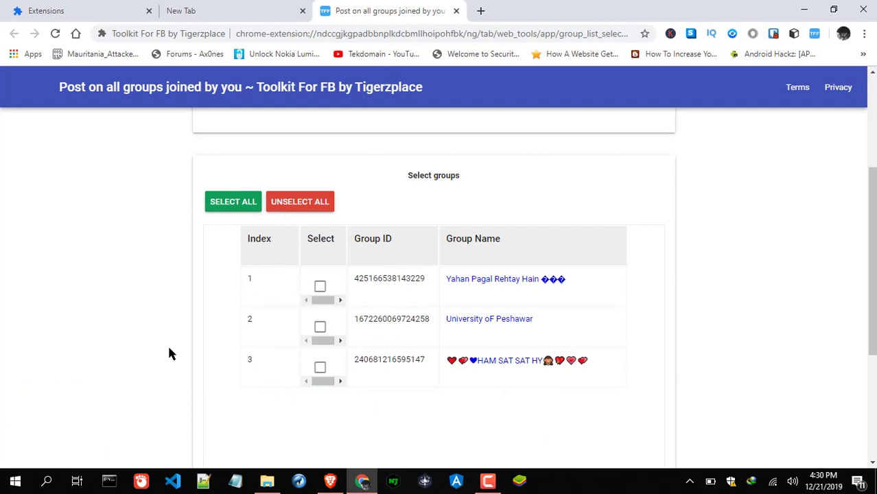
{"action": "mouse_move", "coordinate": [508, 308]}
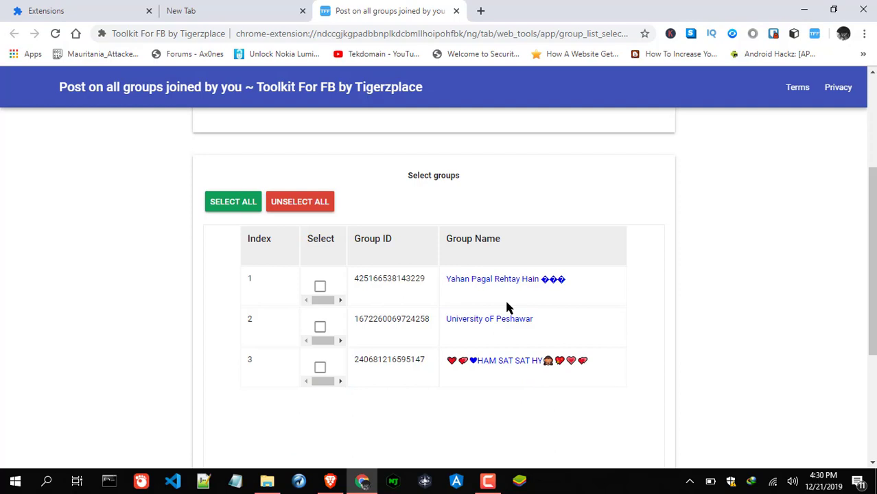
{"action": "mouse_move", "coordinate": [471, 344]}
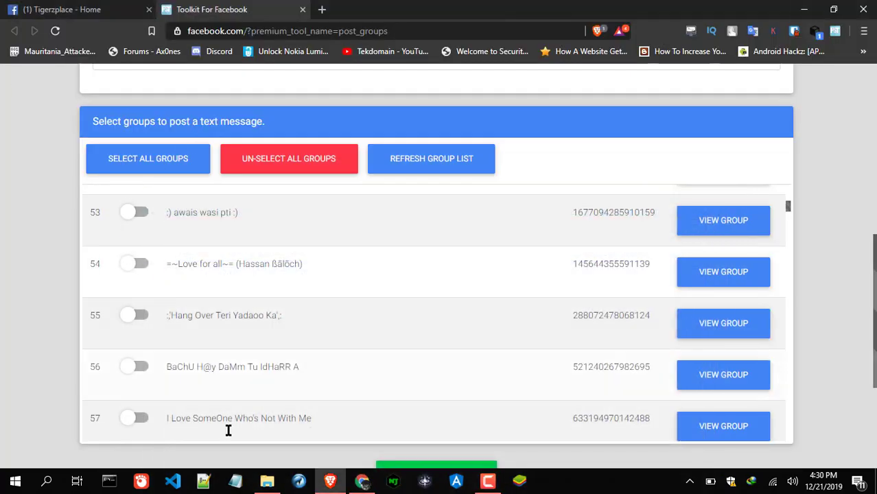
{"action": "left_click", "coordinate": [266, 480]}
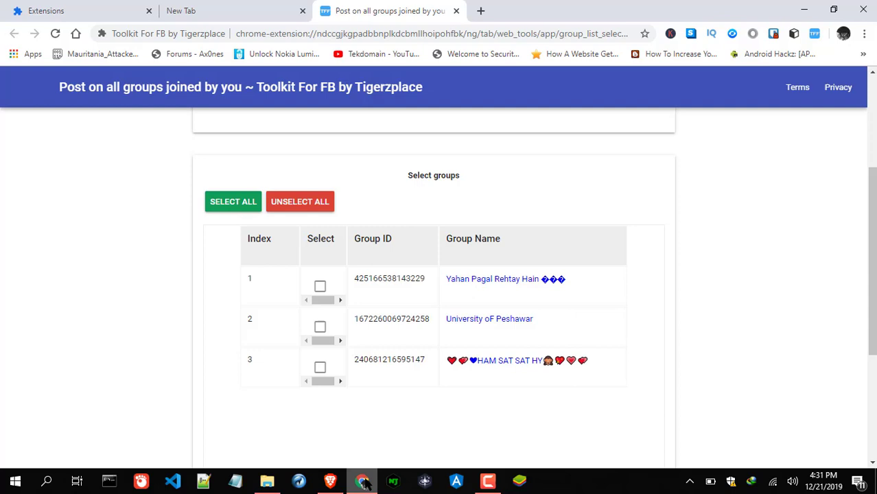
Step: Switch to Chrome's Extensions tab showing Toolkit For FB by Tigerzplace
{"action": "left_click", "coordinate": [75, 10]}
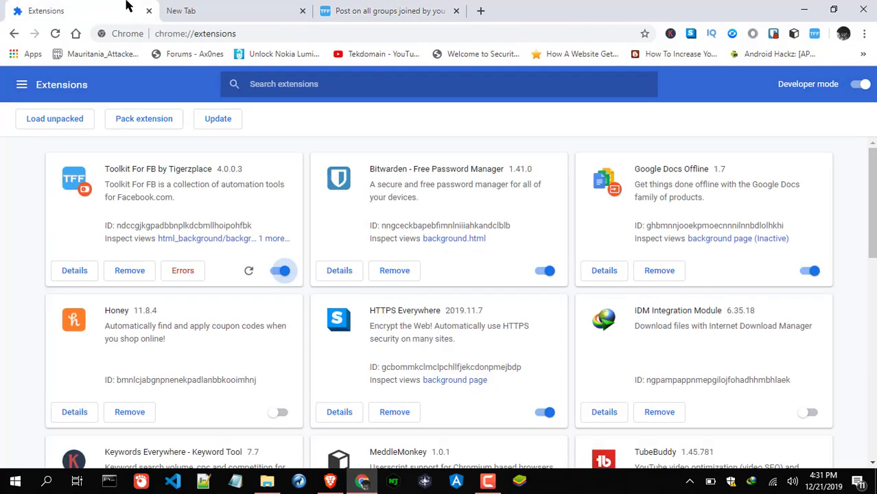
{"action": "mouse_move", "coordinate": [853, 46]}
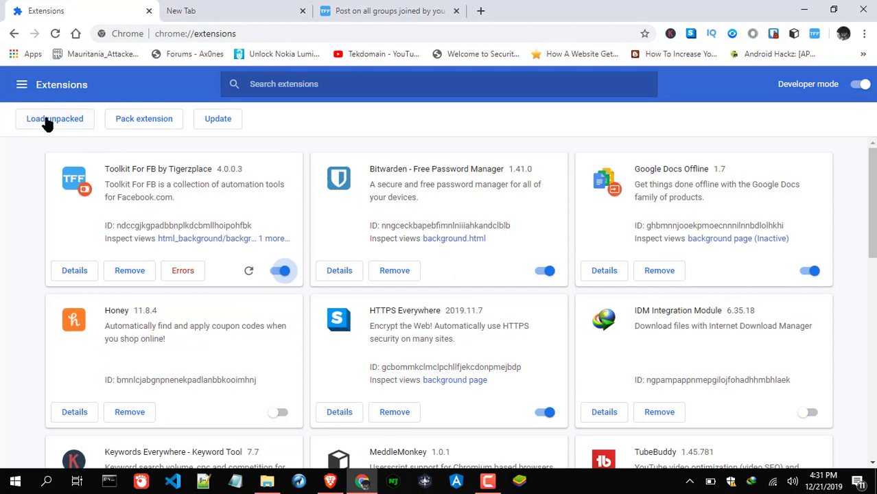
{"action": "mouse_move", "coordinate": [55, 122]}
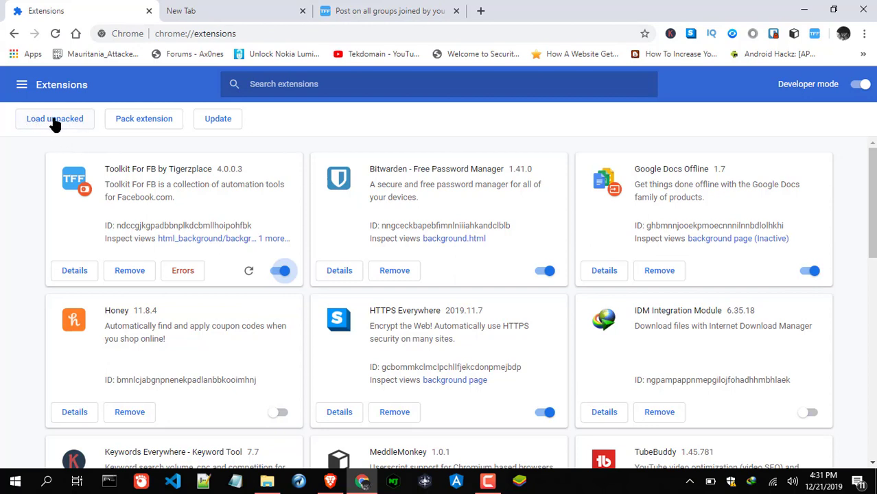
{"action": "mouse_move", "coordinate": [79, 113]}
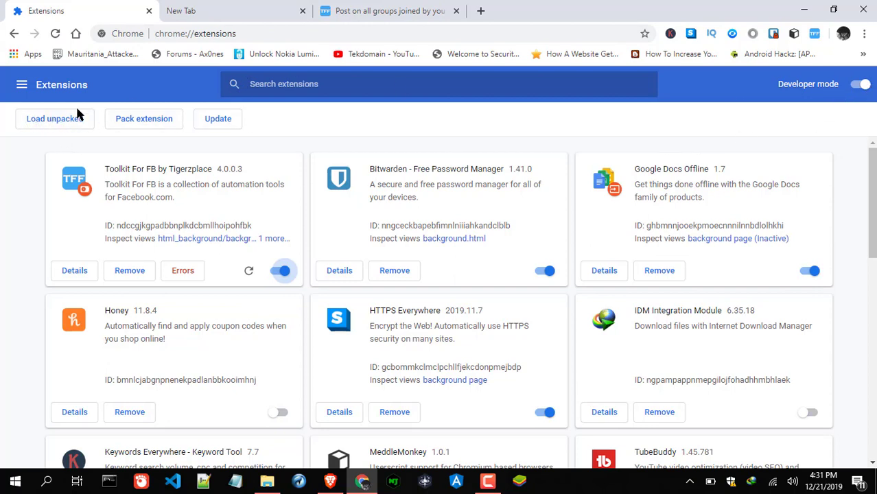
Step: Load the Toolkit folder from Local Disk (C:) as an unpacked extension
{"action": "left_click", "coordinate": [55, 118]}
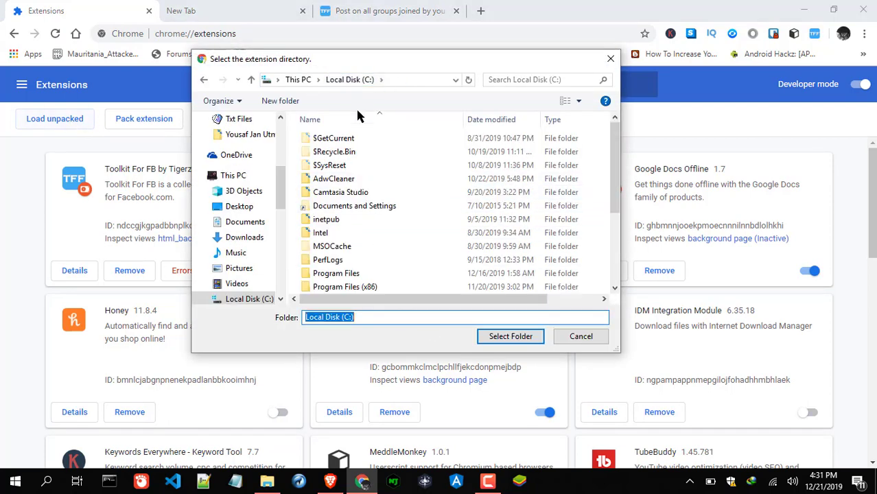
{"action": "scroll", "scroll_direction": "down", "scroll_amount": 3}
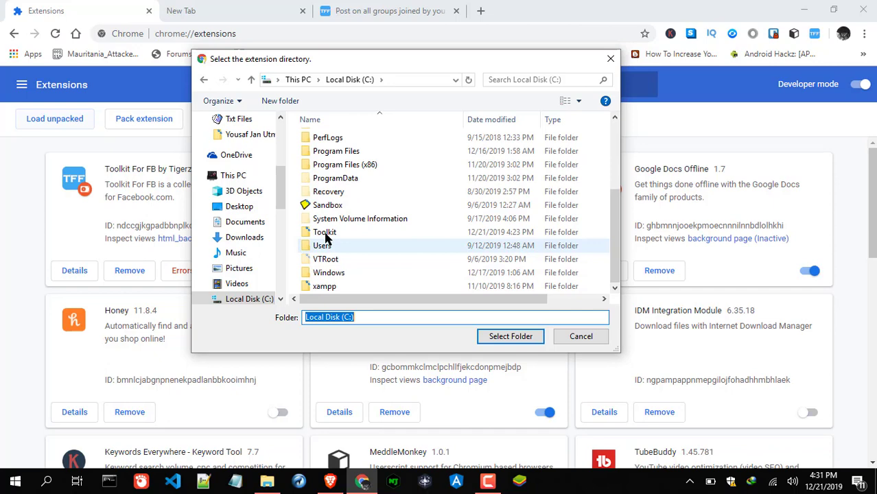
{"action": "left_click", "coordinate": [324, 232]}
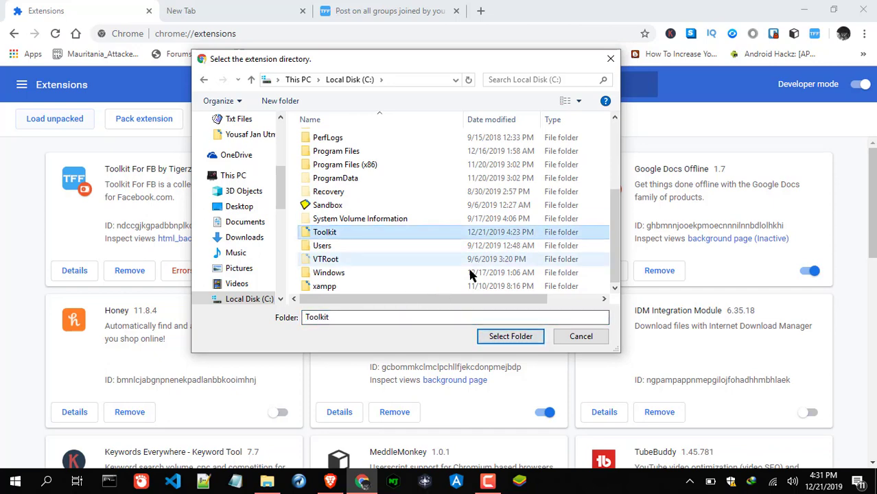
{"action": "left_click", "coordinate": [324, 232]}
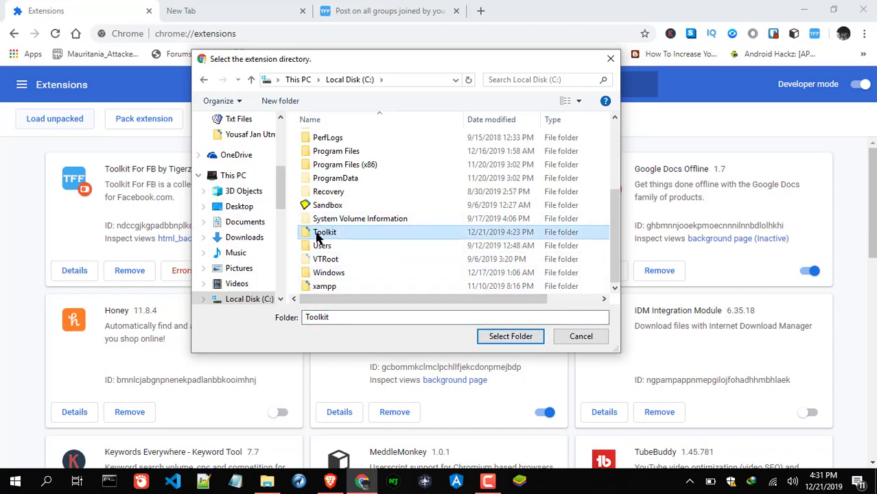
{"action": "left_click", "coordinate": [511, 336]}
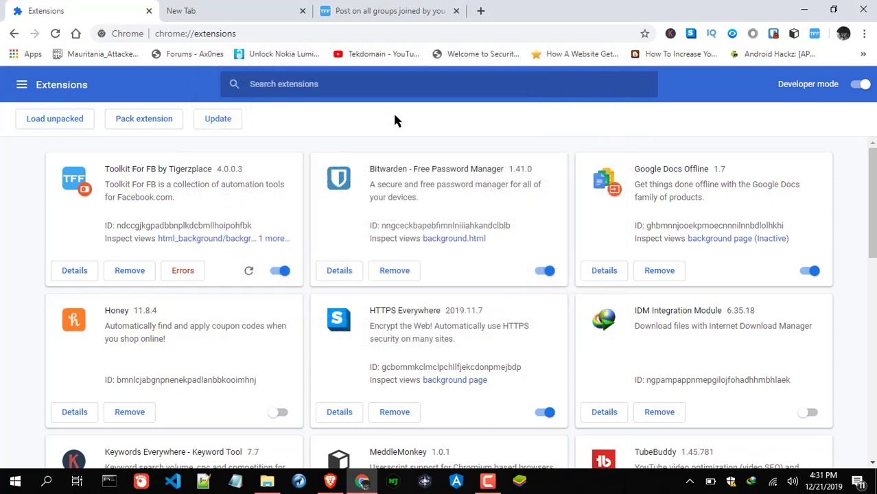
Step: Return to the Post on all groups tab and scroll to the time-interval setting
{"action": "left_click", "coordinate": [389, 10]}
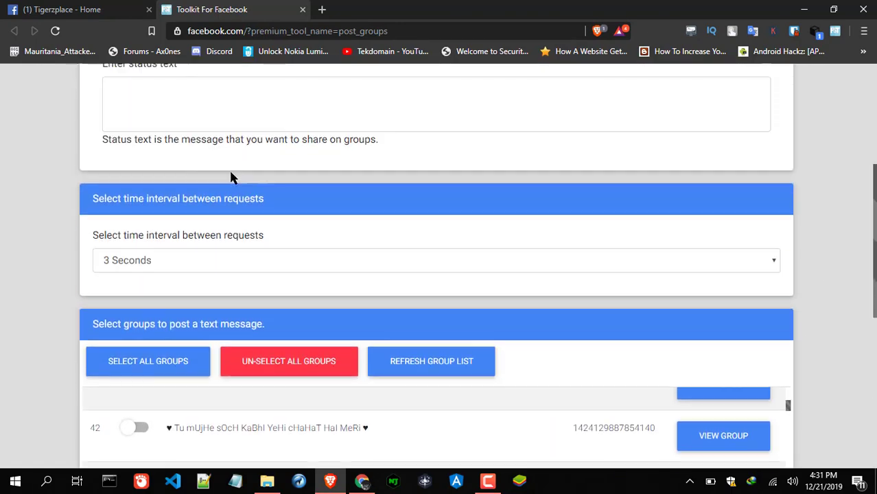
{"action": "scroll", "scroll_direction": "down", "scroll_amount": 3}
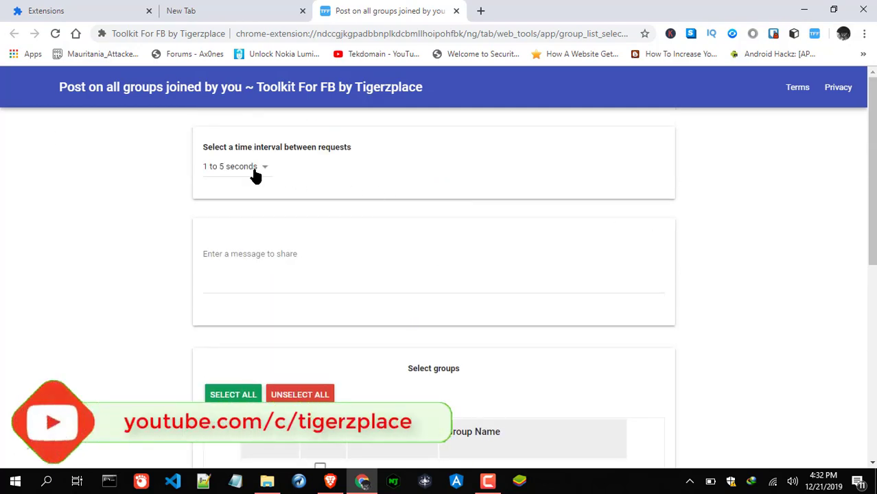
{"action": "left_click", "coordinate": [236, 166]}
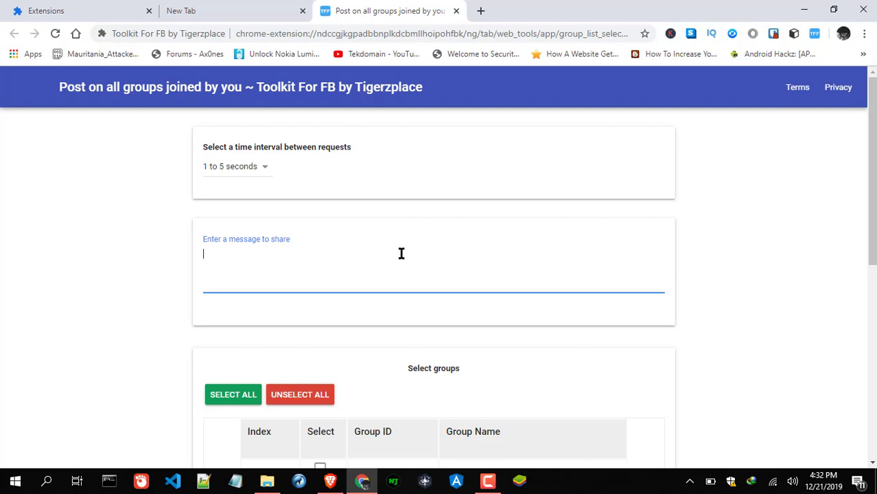
{"action": "scroll", "scroll_direction": "down", "scroll_amount": 3}
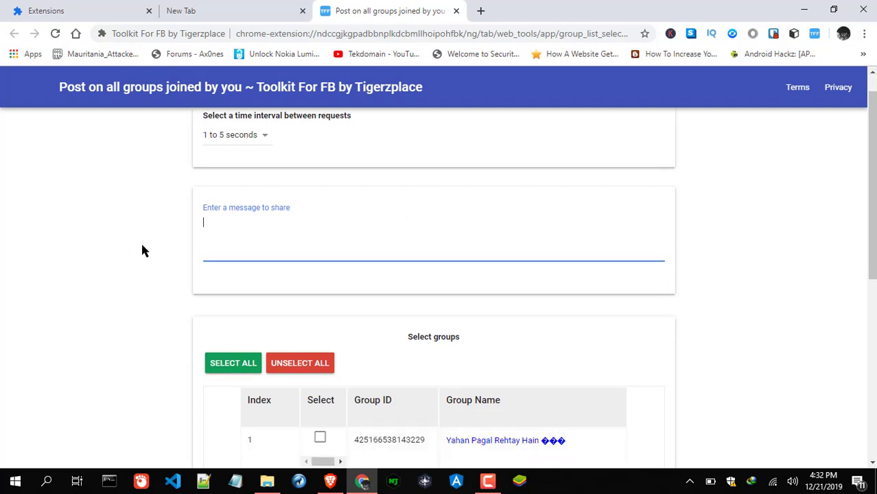
{"action": "scroll", "scroll_direction": "down", "scroll_amount": 3}
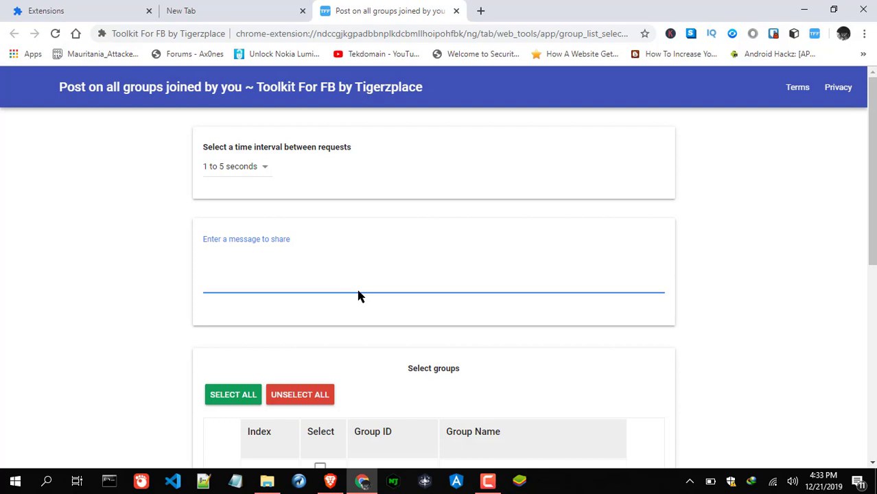
{"action": "scroll", "scroll_direction": "down", "scroll_amount": 3}
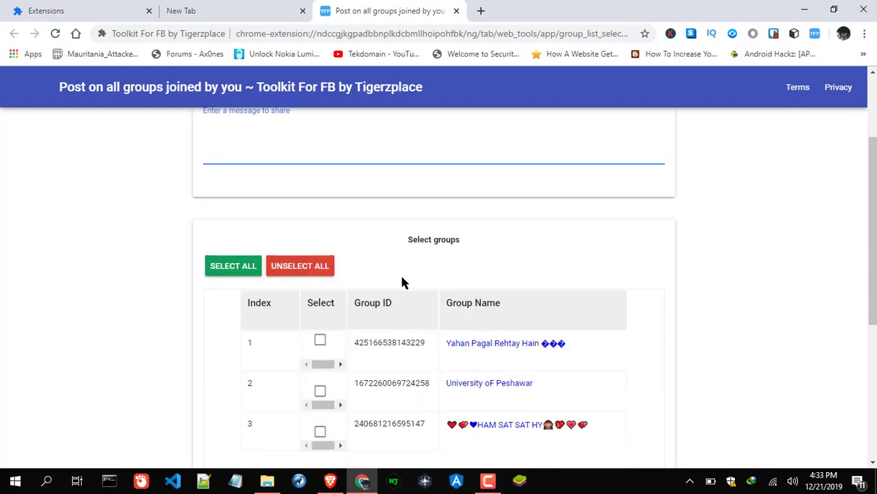